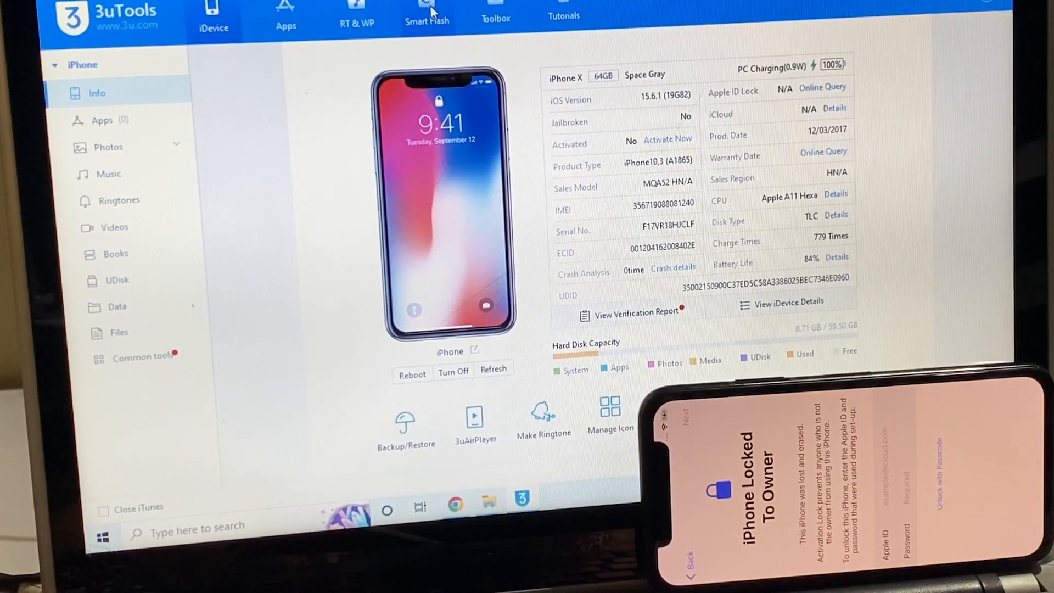
Open the Smart Flash section to list iPhone X firmware such as iOS 15.6.1.
click(427, 13)
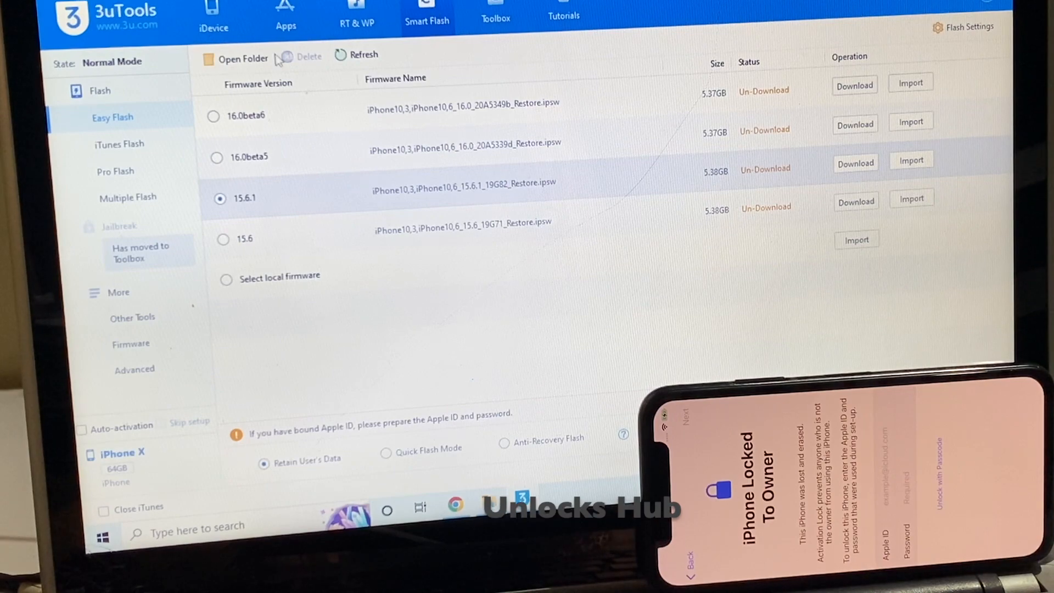
Switch to Pro Flash so the iPhone X can be flashed in DFU mode.
click(115, 171)
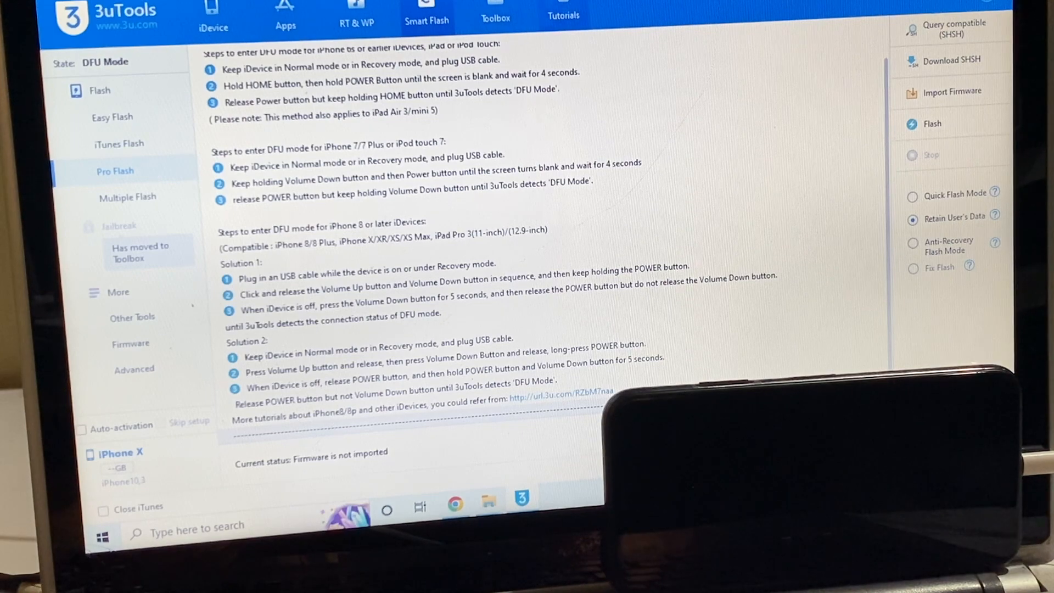
Run the compatible firmware (SHSH) query for the iPhone X.
click(954, 29)
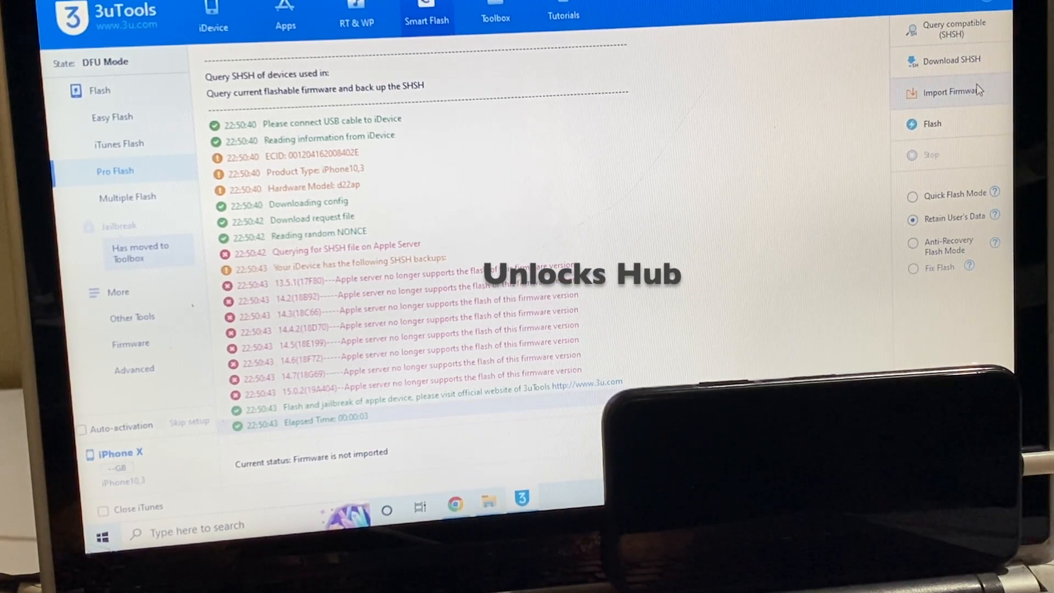
Import the iOS 15.6.1 iPhone X .ipsw from D:\Apple and choose to retain user data.
click(952, 92)
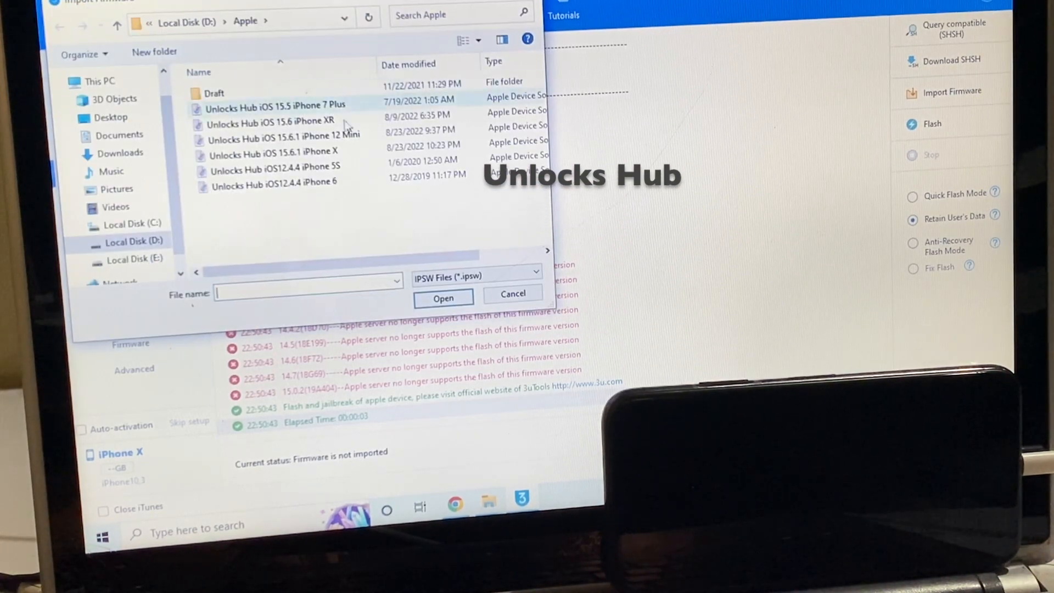
click(271, 152)
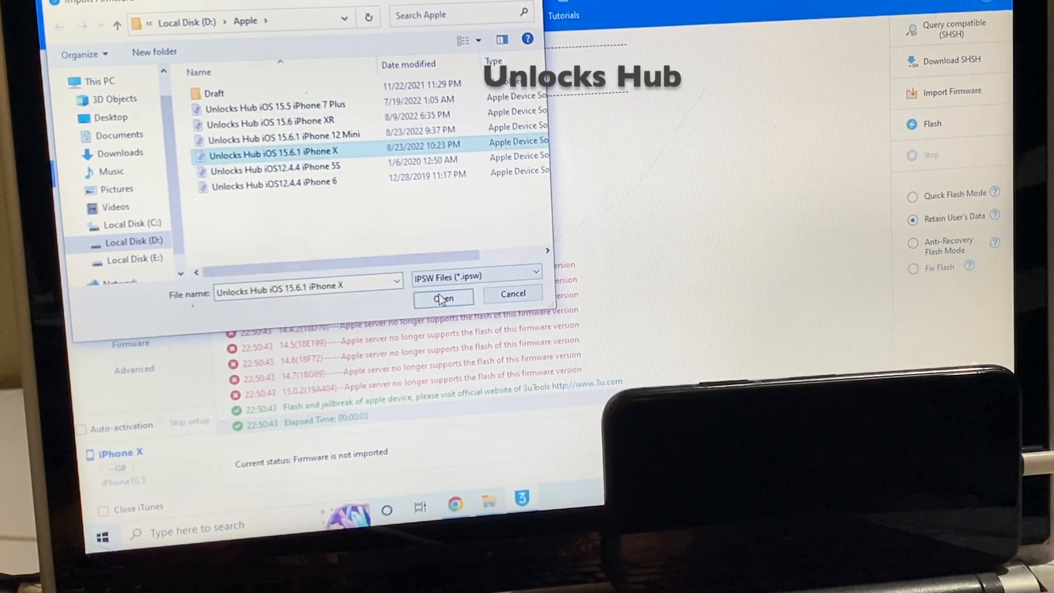
click(443, 297)
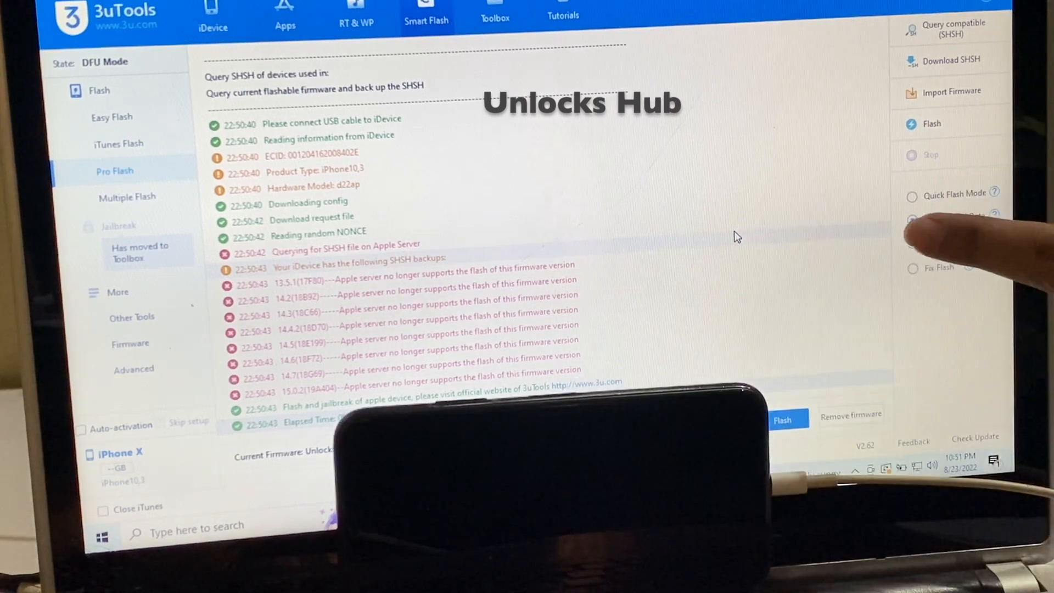
click(911, 217)
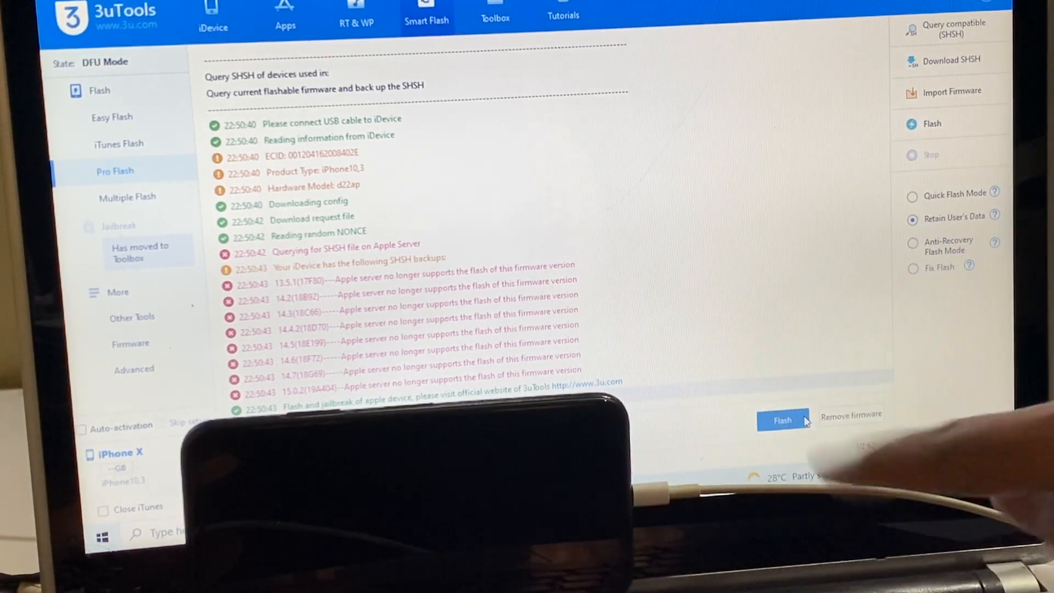
click(782, 420)
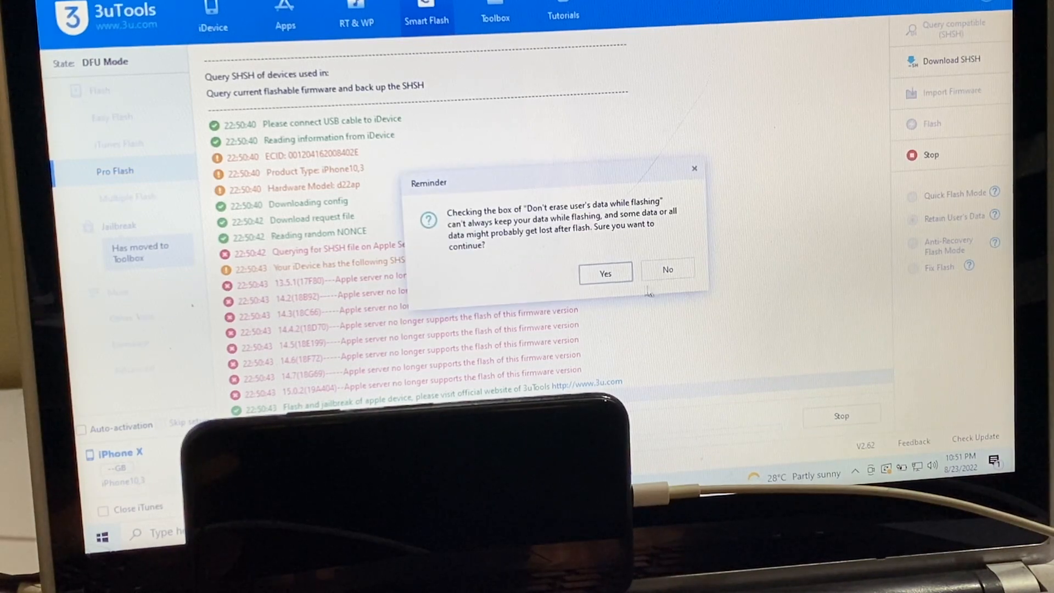
Accept the Reminder that some data may be lost and let the flash complete.
click(605, 273)
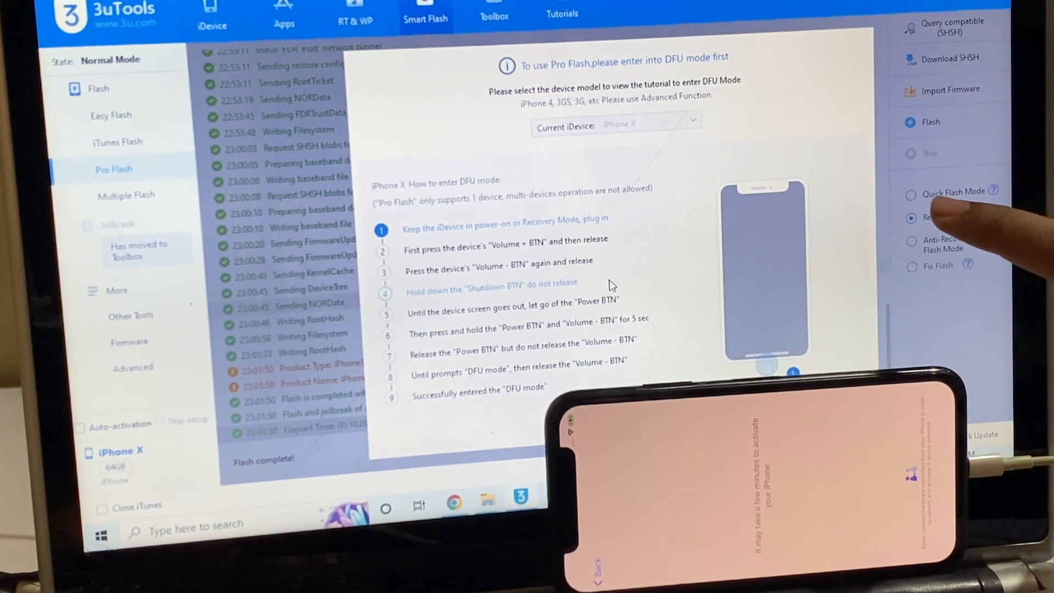
Continue past Data & Privacy, agree to Terms and Conditions, and choose an iPhone Analytics option.
click(913, 217)
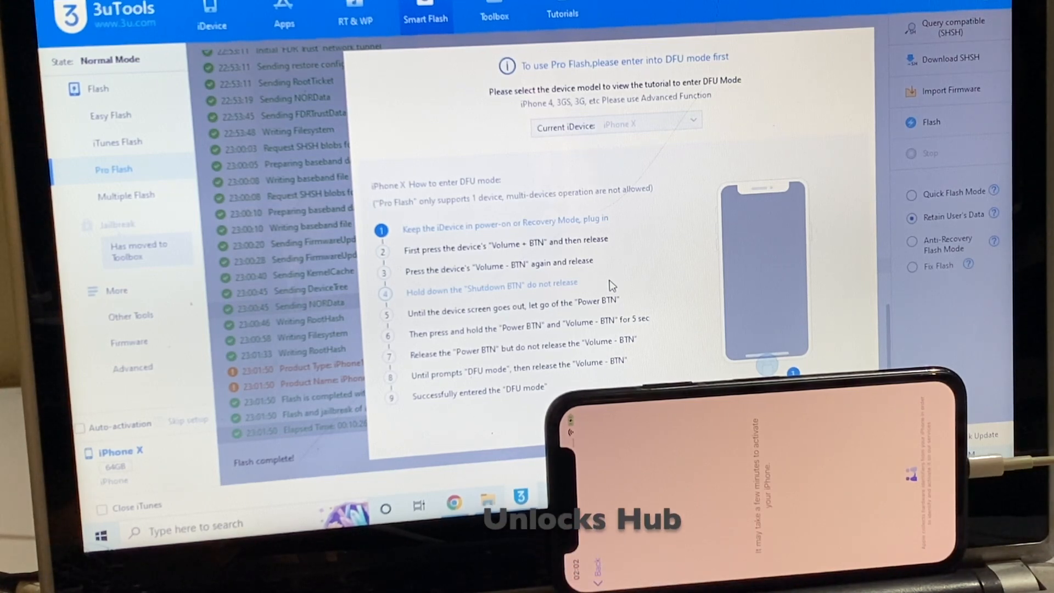
click(898, 470)
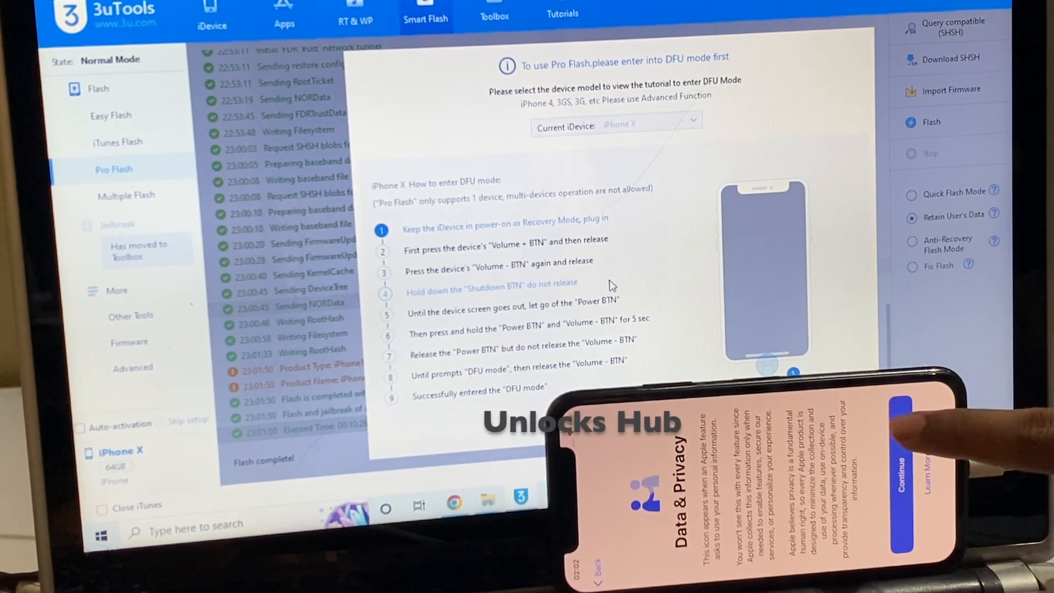
click(899, 481)
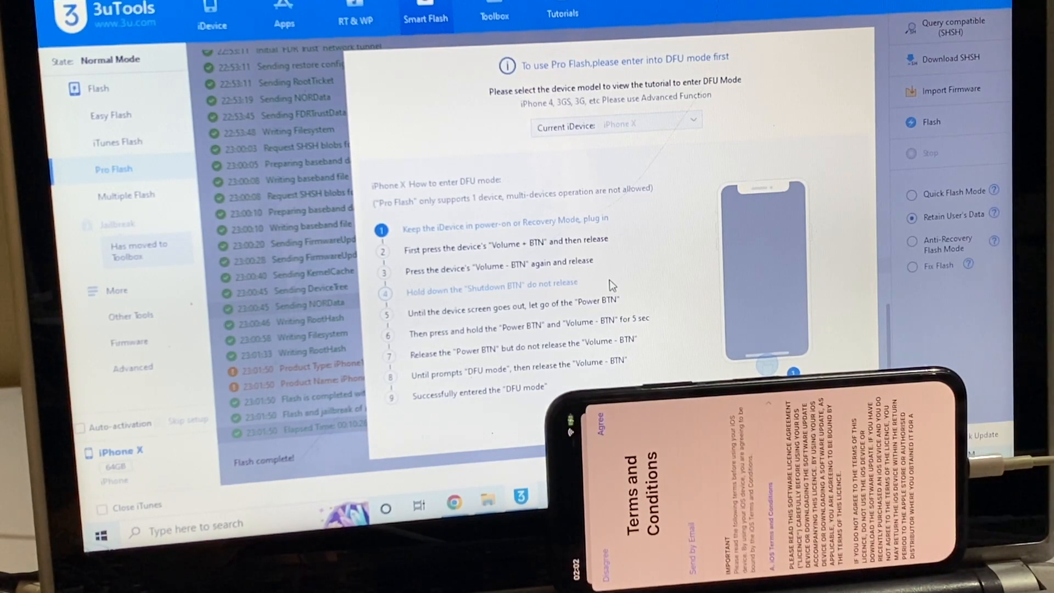
click(602, 408)
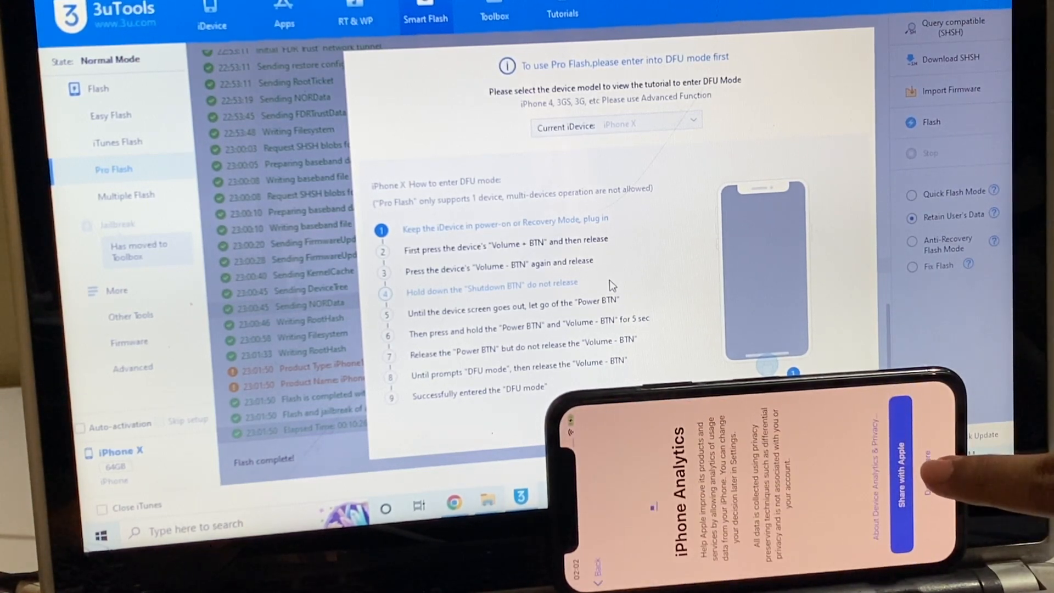
click(898, 471)
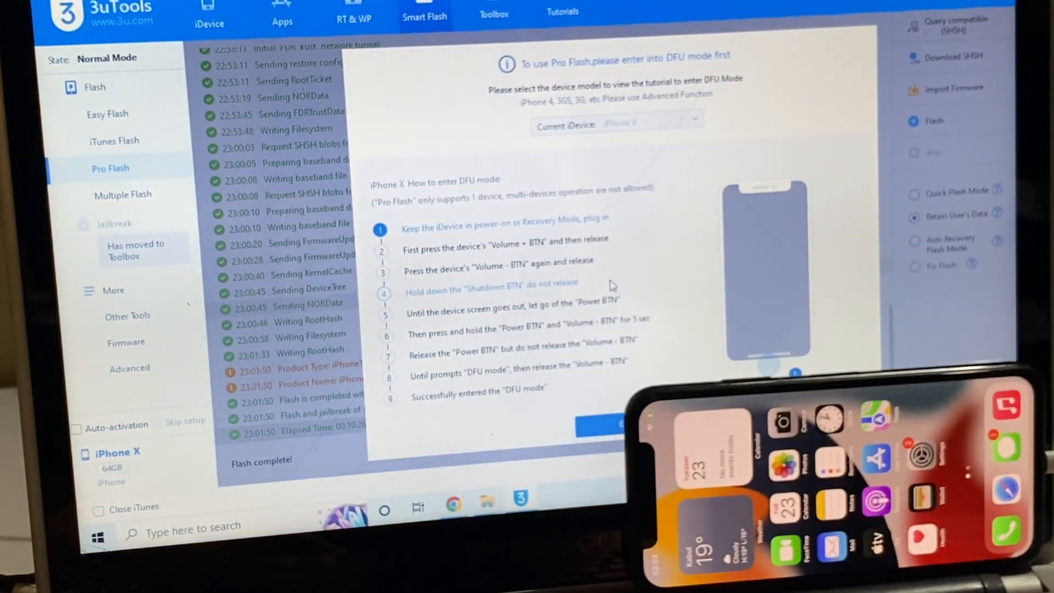
Show the iDevice info page confirming iOS 15.6.1, activated and not jailbroken.
click(209, 17)
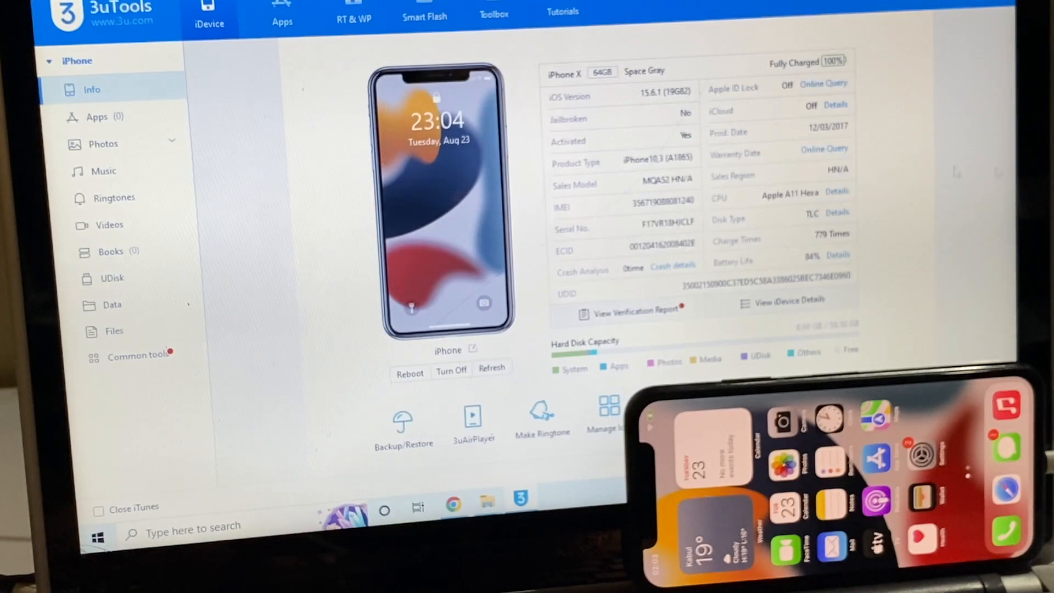